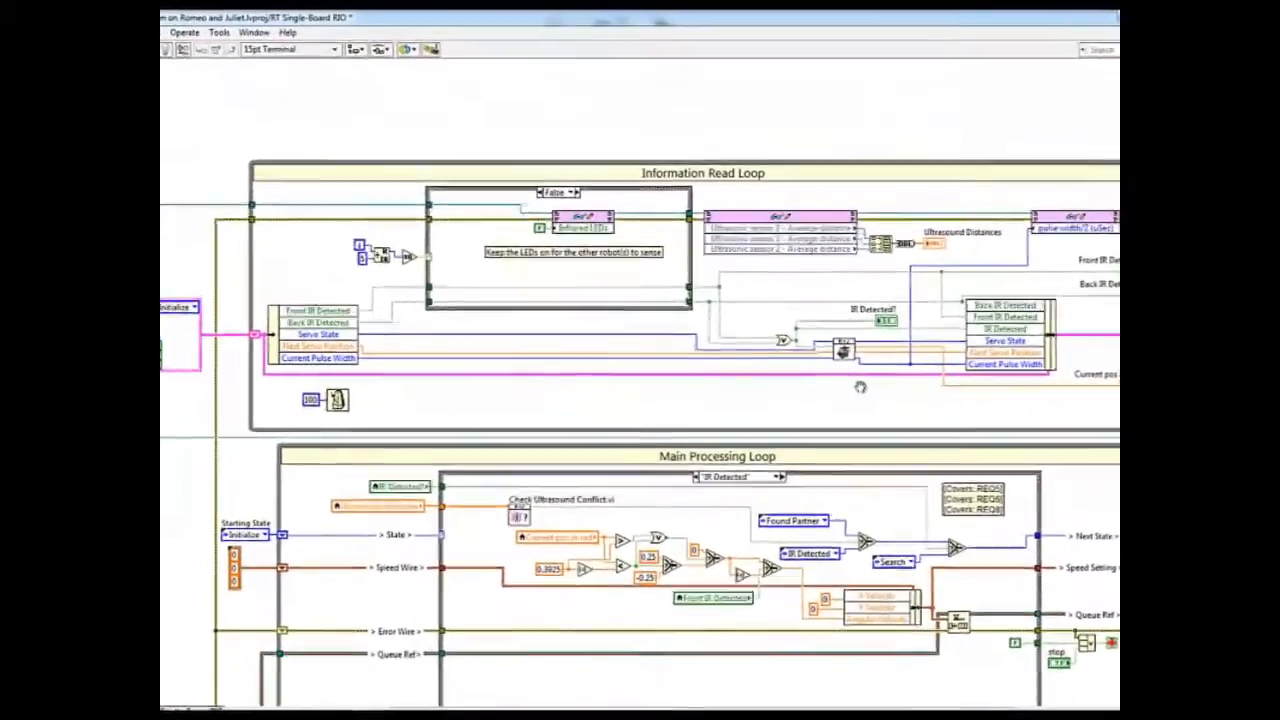
scroll("down", 3)
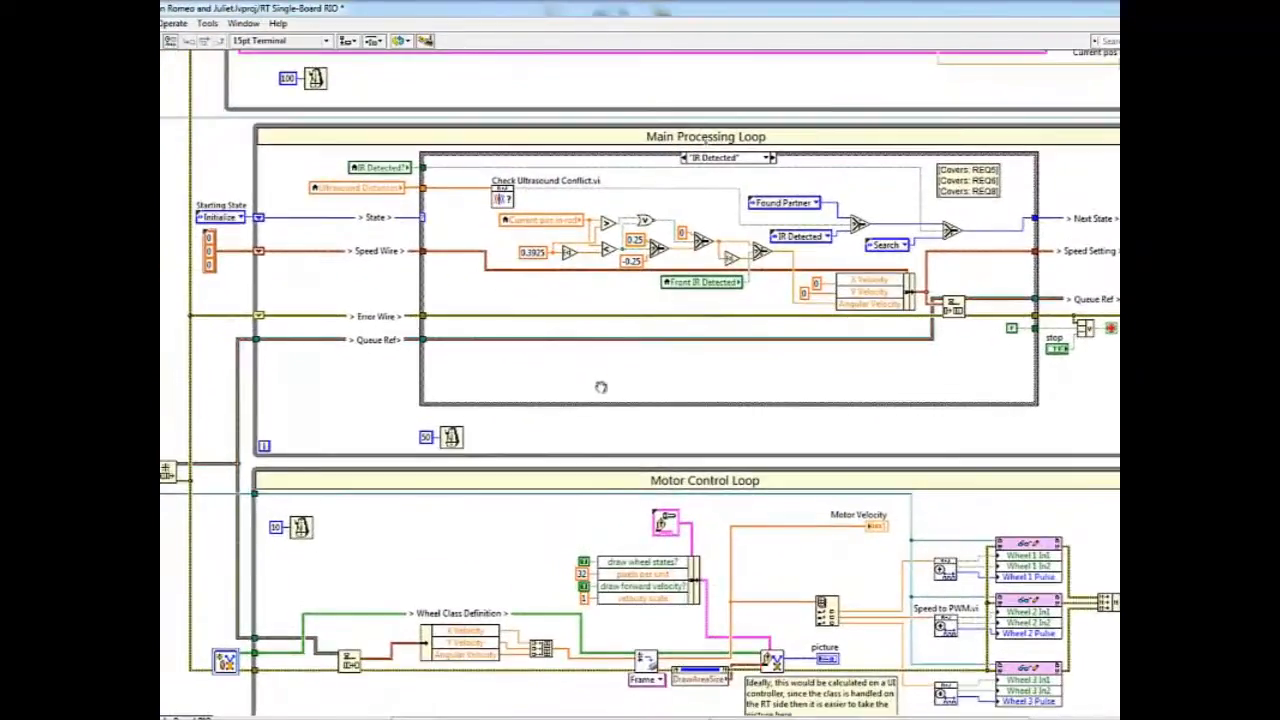
scroll("down", 3)
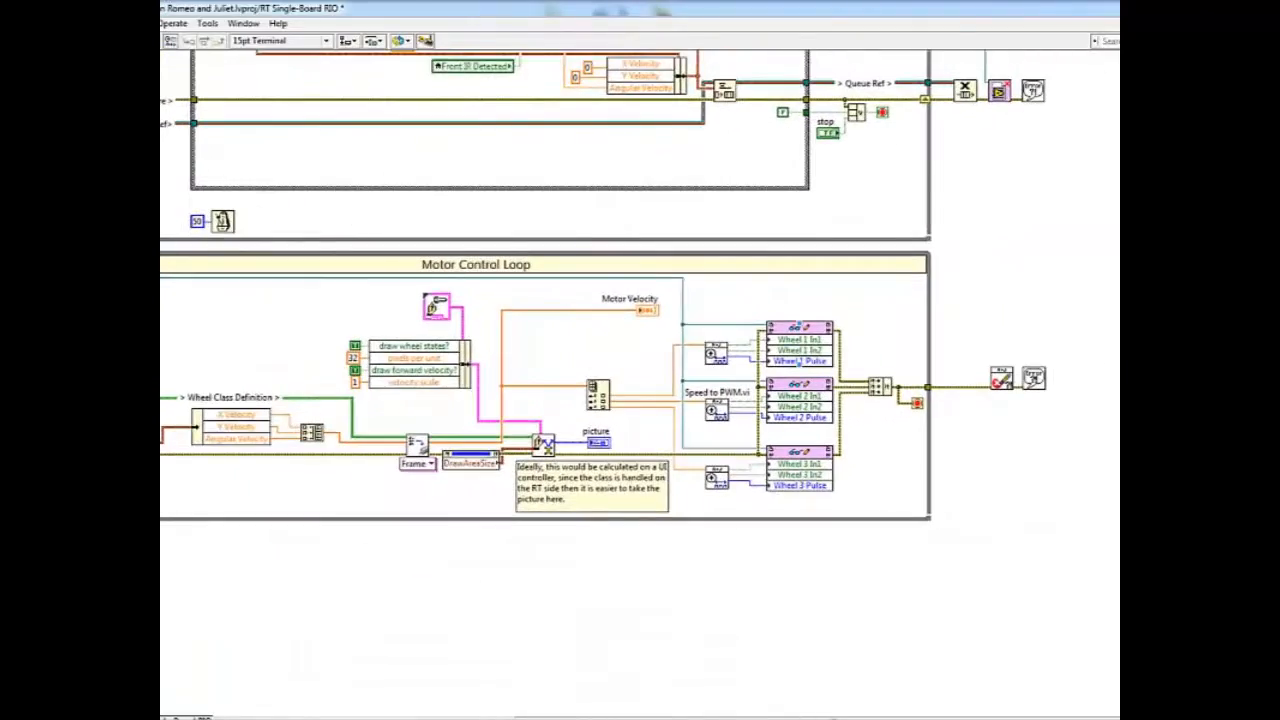